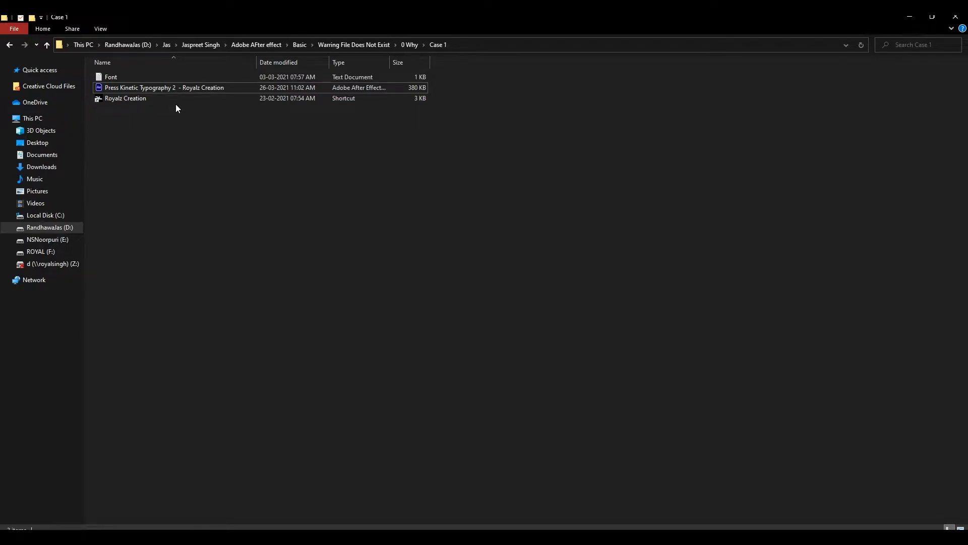
# - Launch the Case 1 .aep from Explorer and dismiss the 'file doesn't exist' warning
pyautogui.click(163, 87)
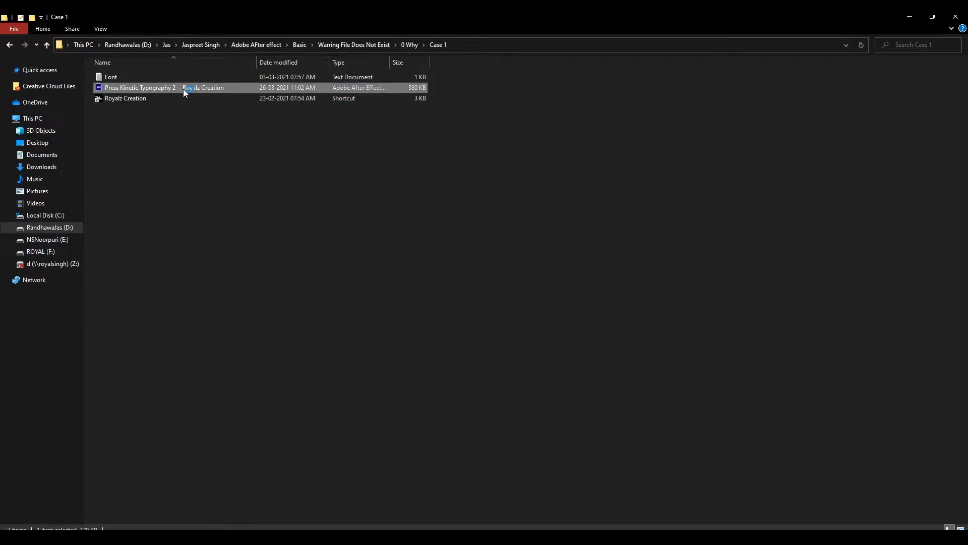
pyautogui.doubleClick(164, 86)
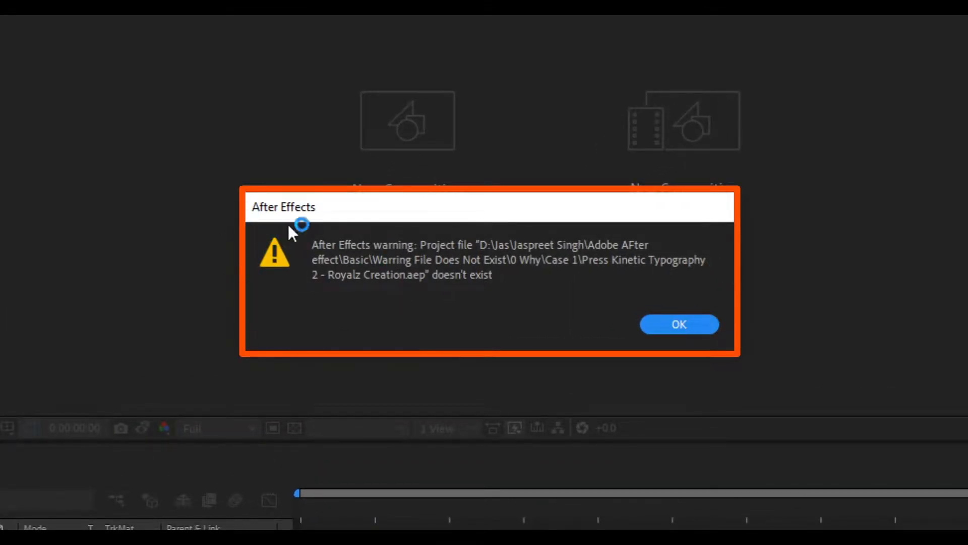
pyautogui.click(678, 323)
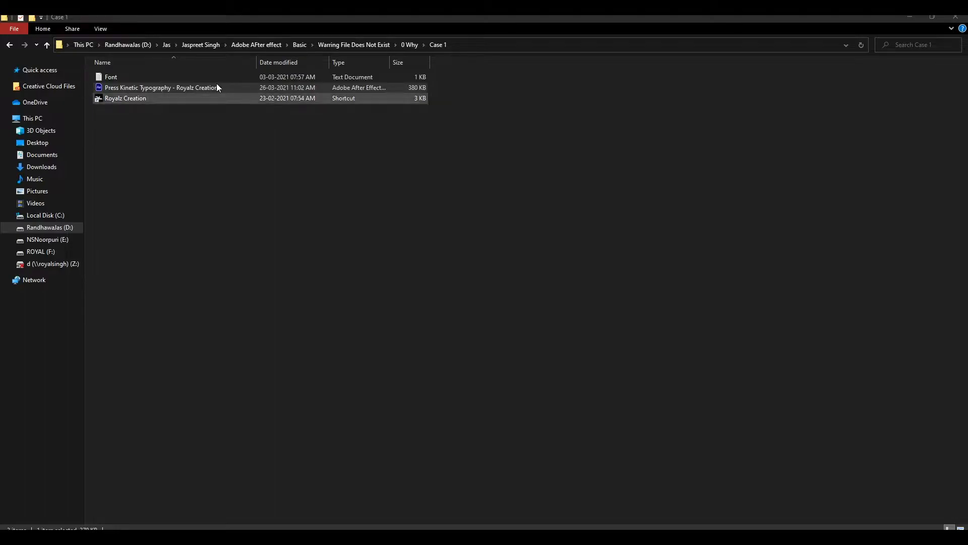
# - Edit the file name back to 'Press Kinetic Typography 2 - Royalz Creation'
pyautogui.doubleClick(160, 87)
pyautogui.write('2 ')
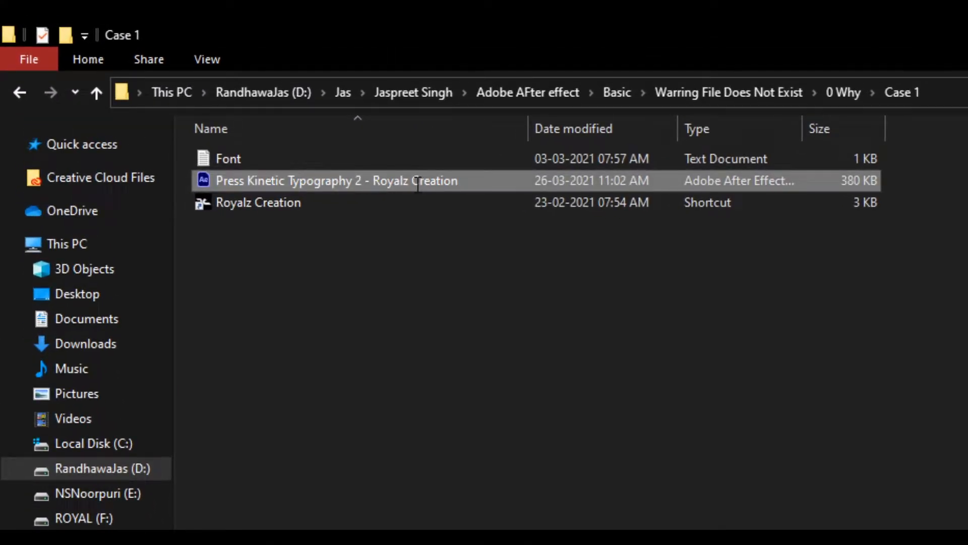
pyautogui.doubleClick(336, 180)
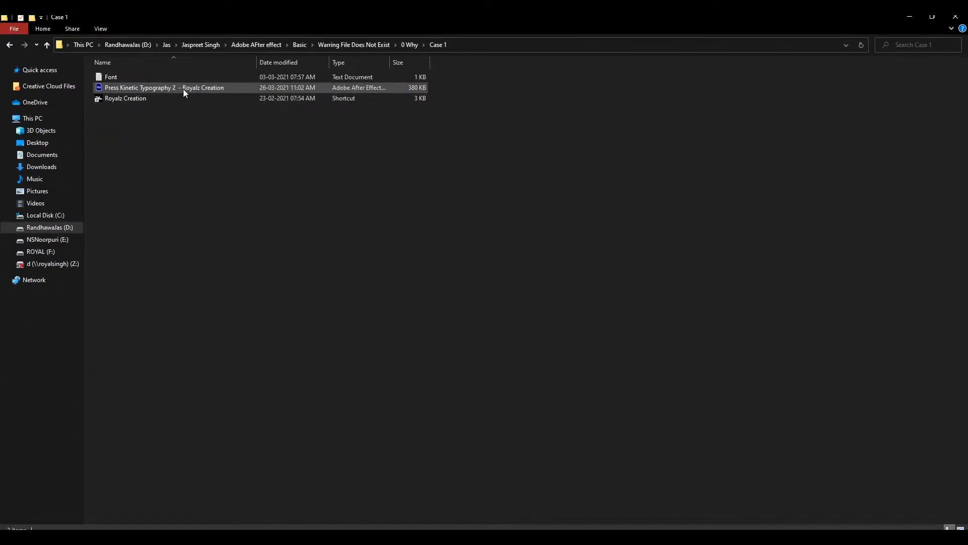
# - Reopen the renamed Case 1 project and dismiss the repeated 'doesn't exist' warning
pyautogui.doubleClick(163, 87)
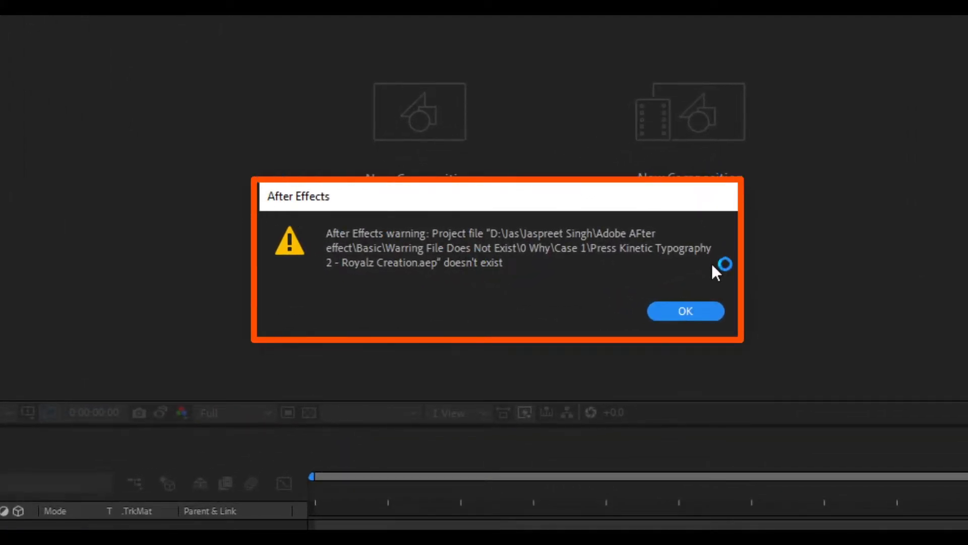
pyautogui.moveTo(722, 326)
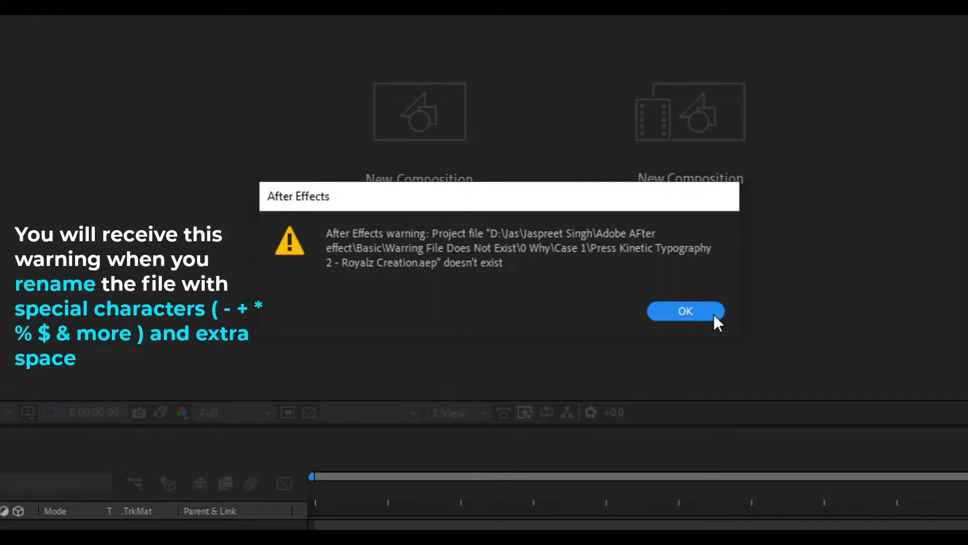
pyautogui.click(684, 311)
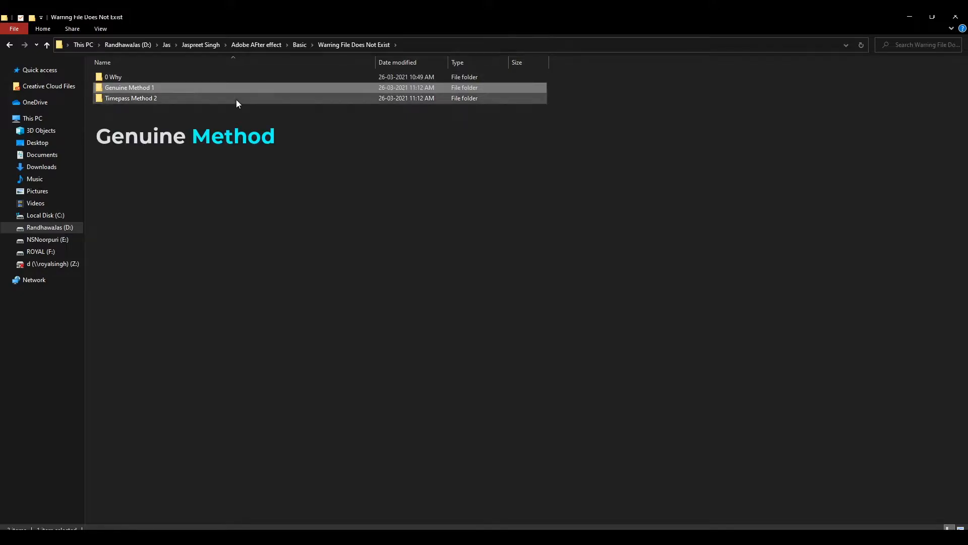
# - Launch the Genuine Method 1 project and dismiss its 'doesn't exist' warning
pyautogui.doubleClick(128, 87)
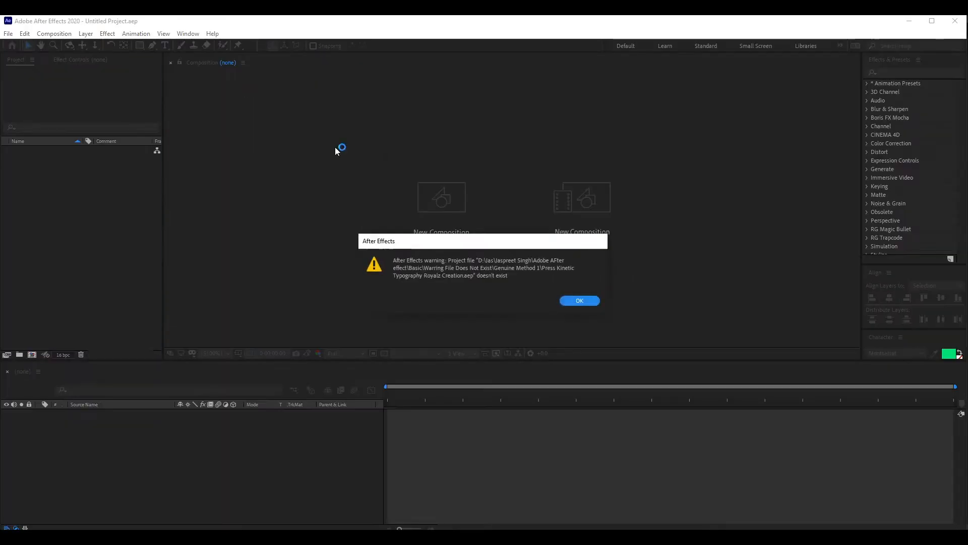
pyautogui.moveTo(570, 277)
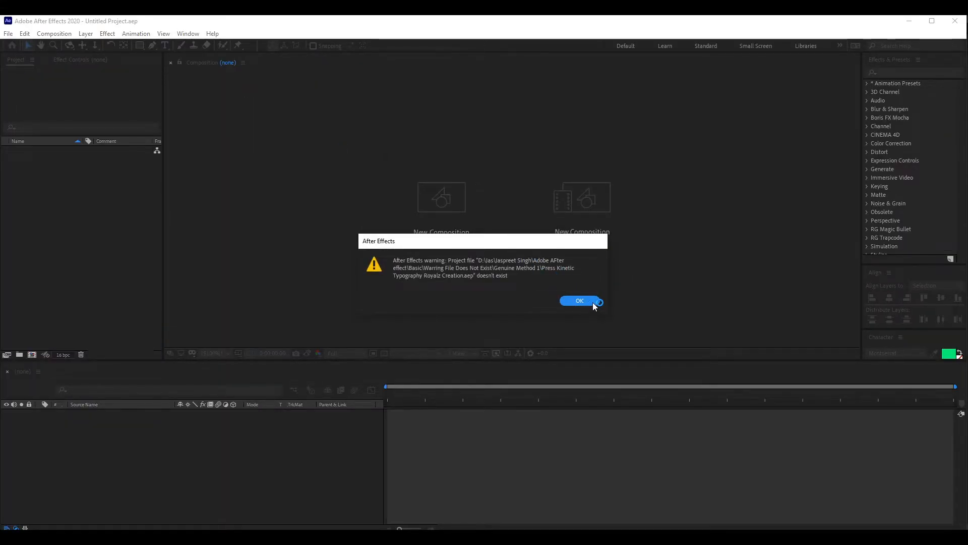
pyautogui.click(579, 301)
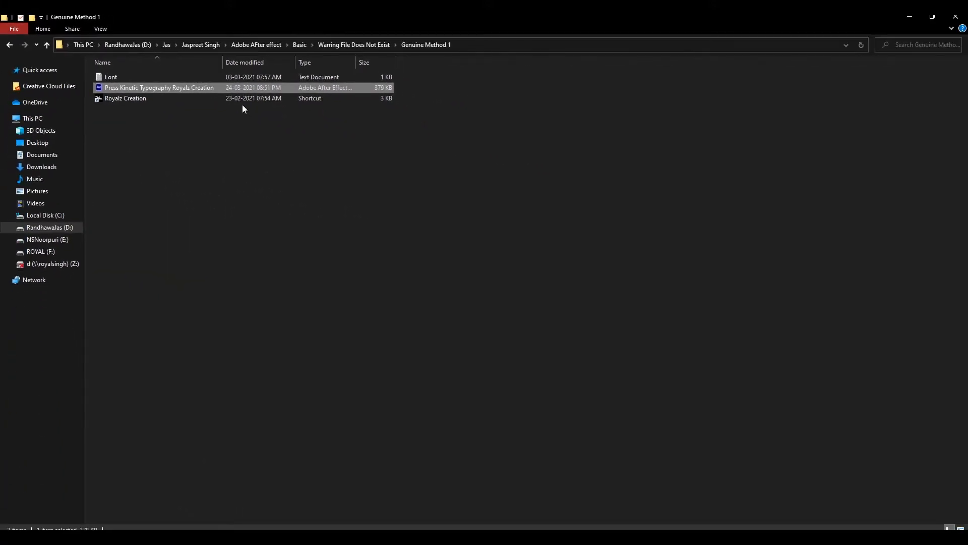
# - Try the Genuine Method 1 project file again and return toward the parent folder
pyautogui.doubleClick(158, 87)
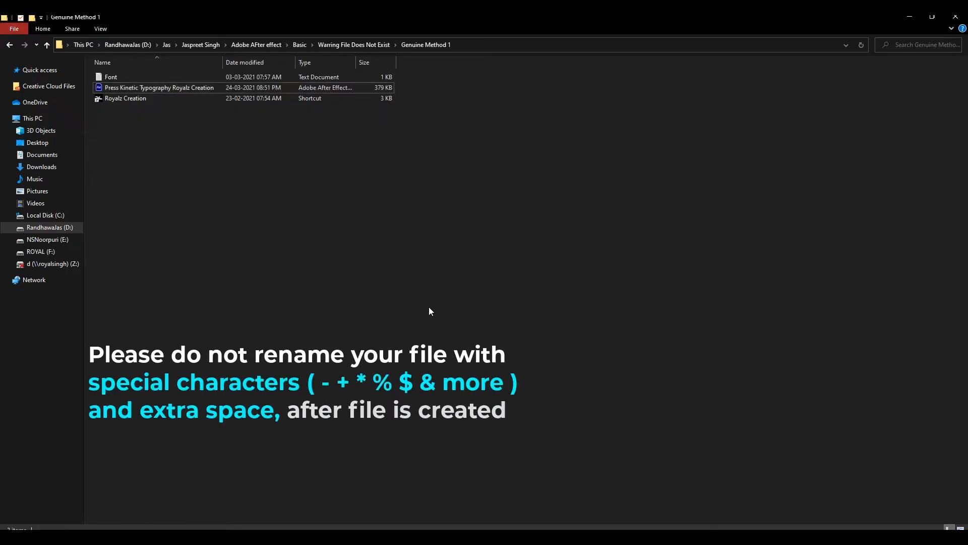
pyautogui.moveTo(384, 216)
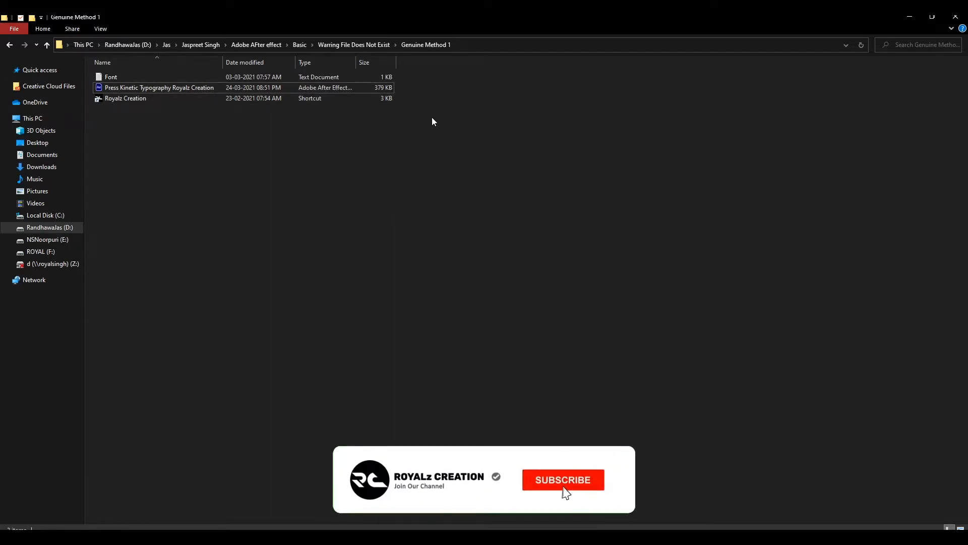
pyautogui.click(562, 479)
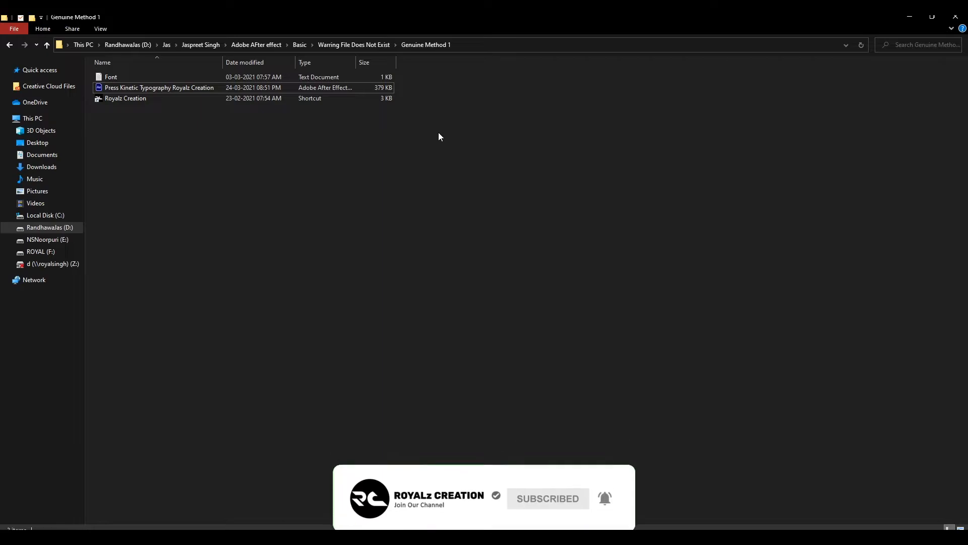
pyautogui.moveTo(412, 67)
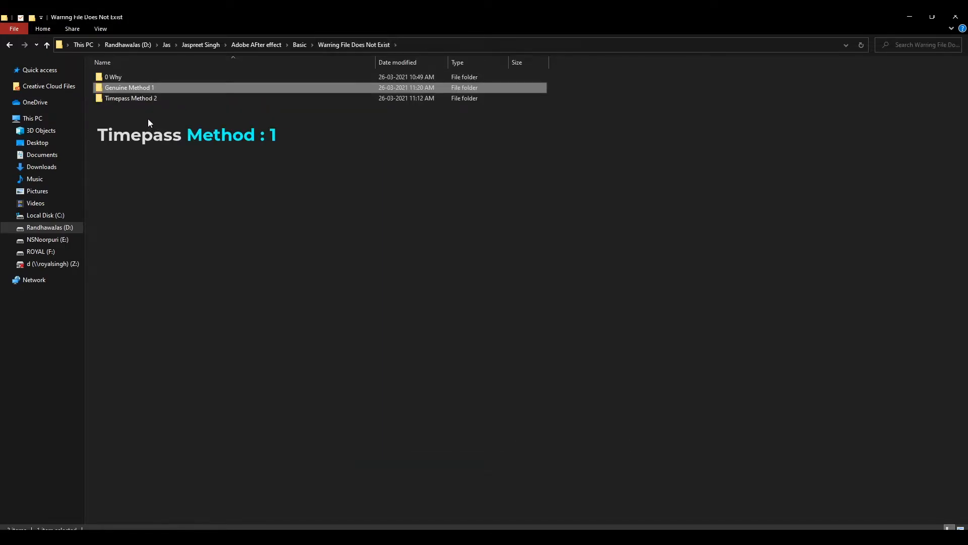
# - Launch the Timepass Method 2 .aep so its Animation composition loads in After Effects
pyautogui.click(148, 111)
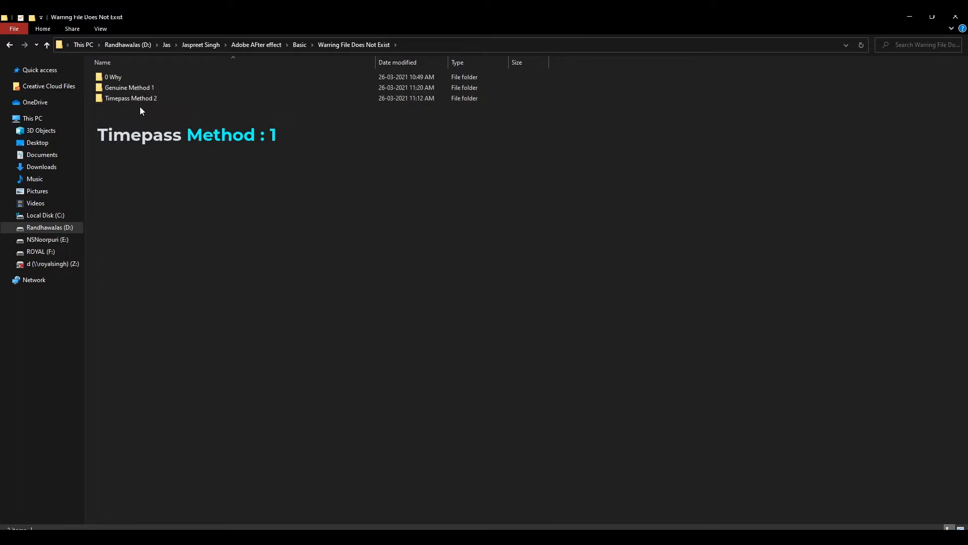
pyautogui.click(131, 98)
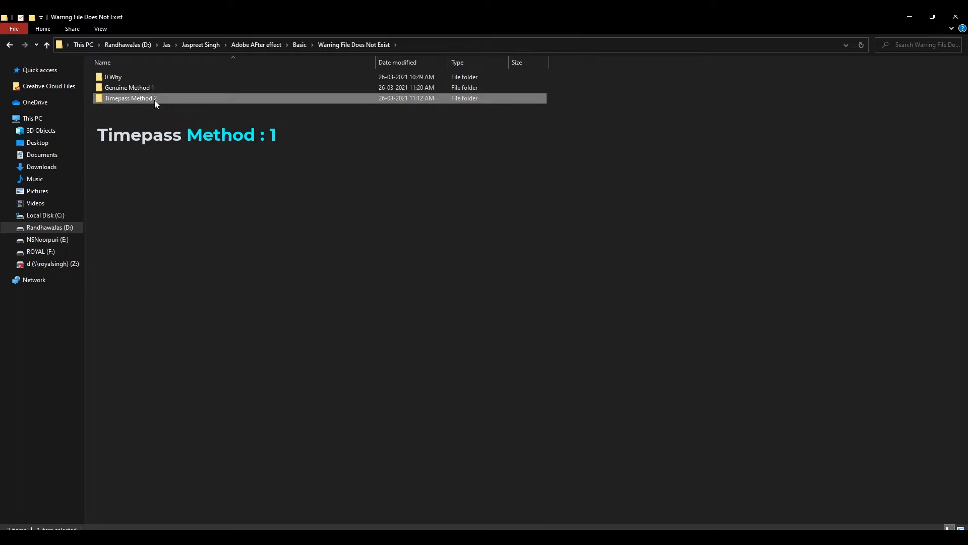
pyautogui.doubleClick(132, 98)
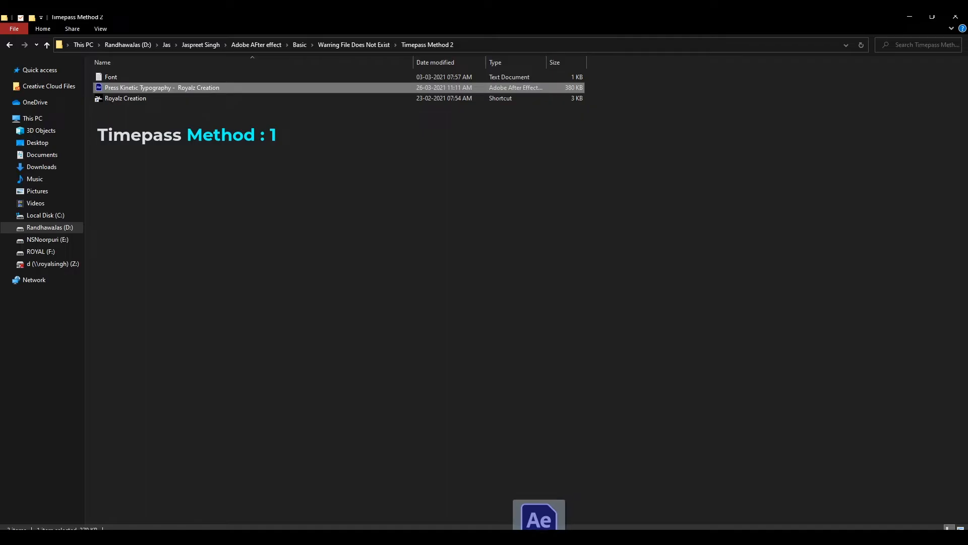
pyautogui.doubleClick(162, 87)
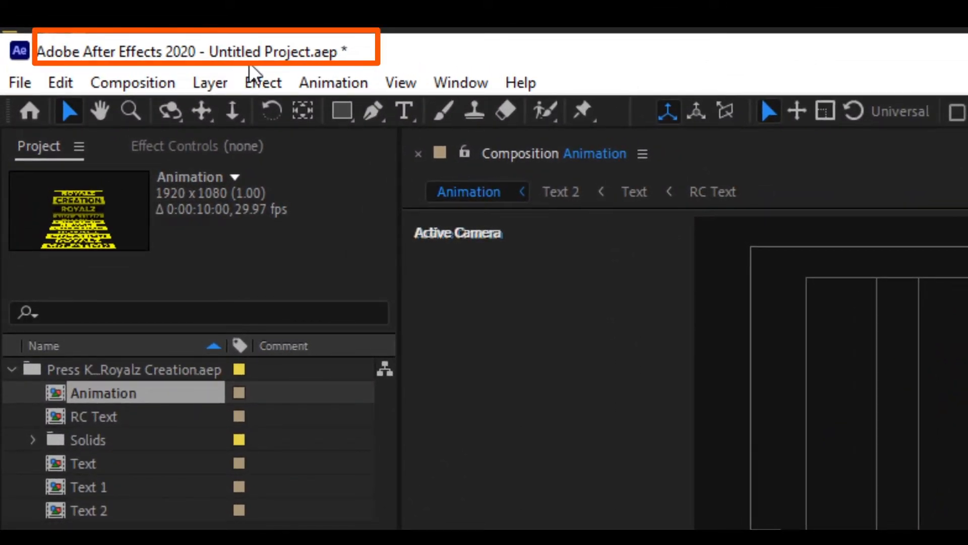
pyautogui.moveTo(15, 105)
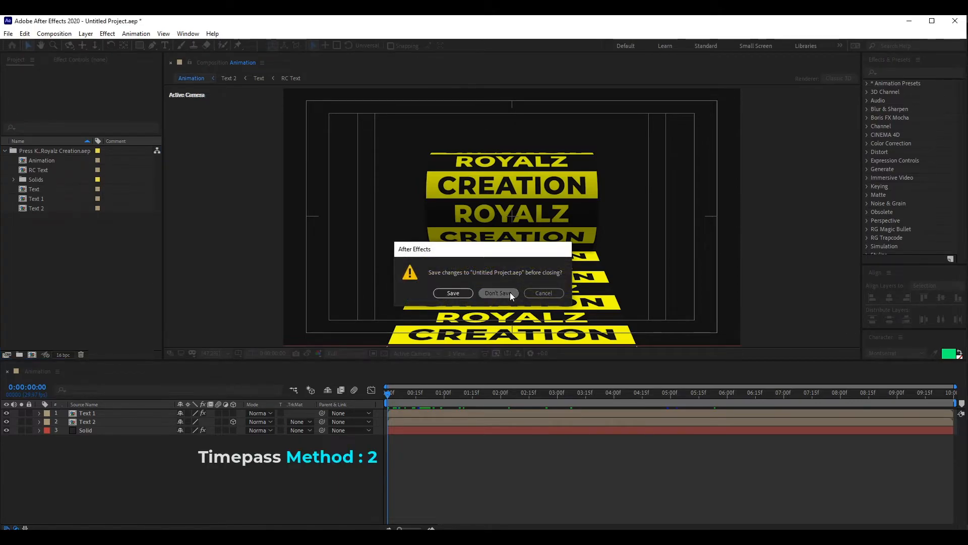
# - Close without saving and reopen the Timepass Method 2 project via File > Open Project
pyautogui.click(498, 292)
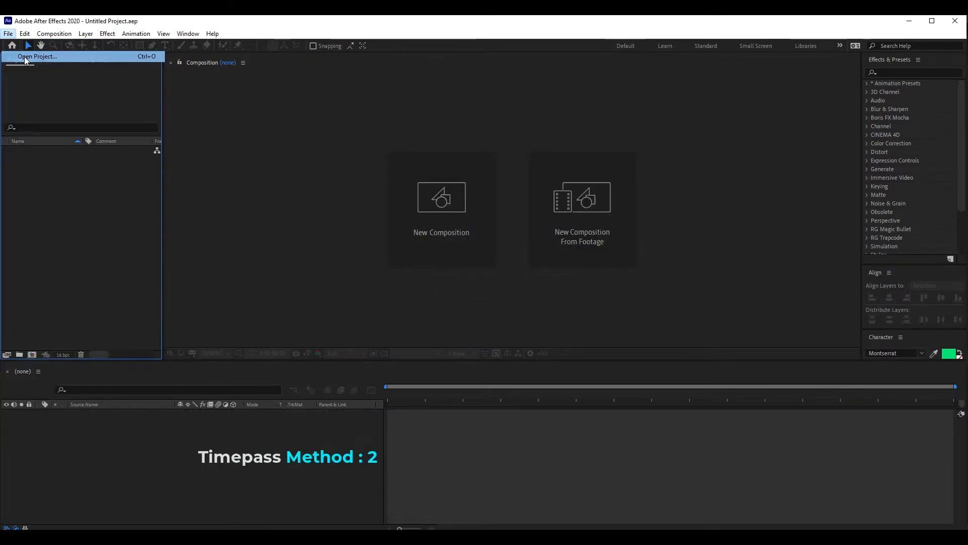
pyautogui.click(36, 57)
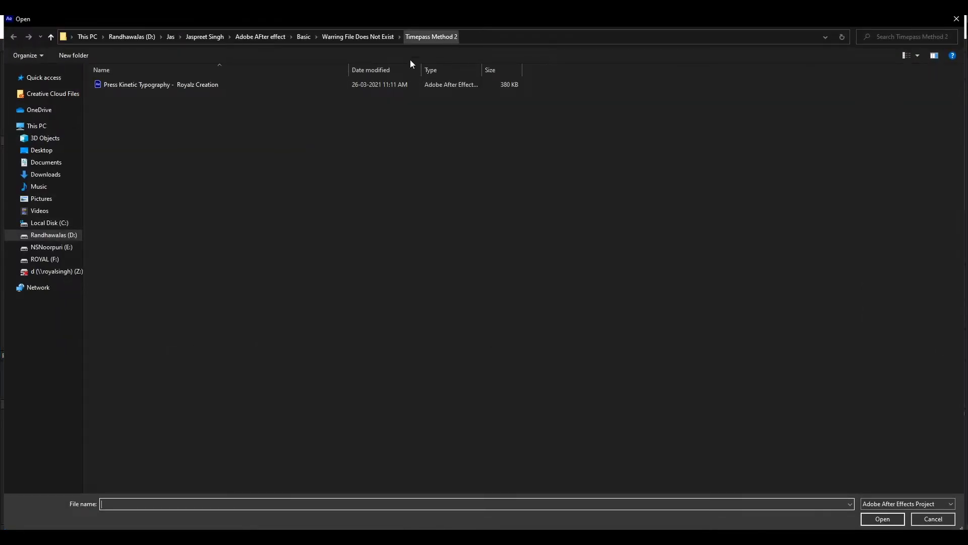
pyautogui.doubleClick(162, 84)
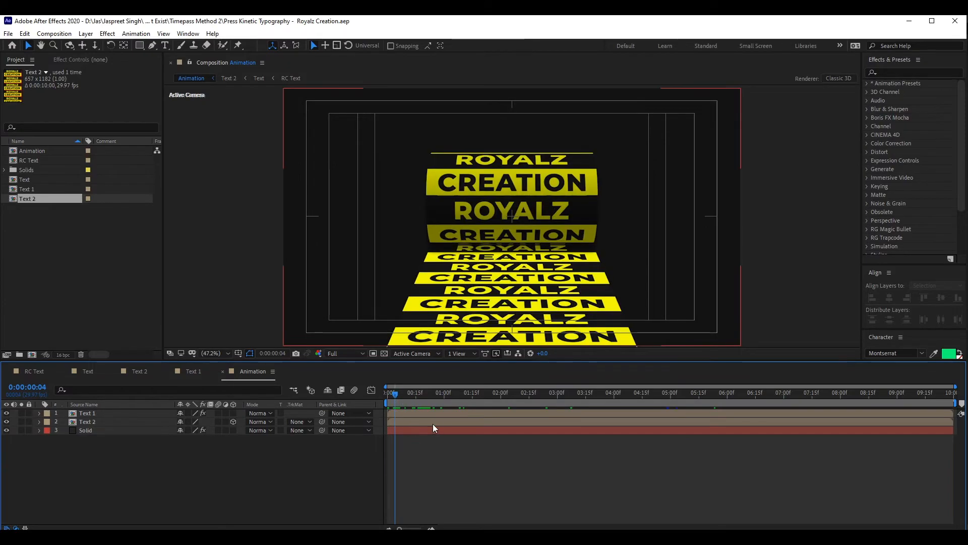
pyautogui.click(6, 413)
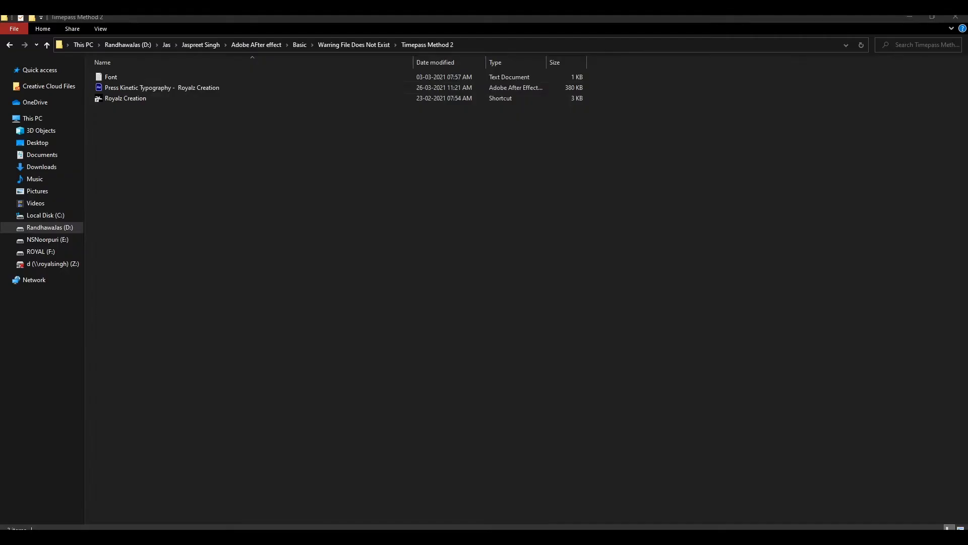
# - Launch the Timepass Method 2 .aep directly from its folder, triggering the 'doesn't exist' warning
pyautogui.doubleClick(161, 87)
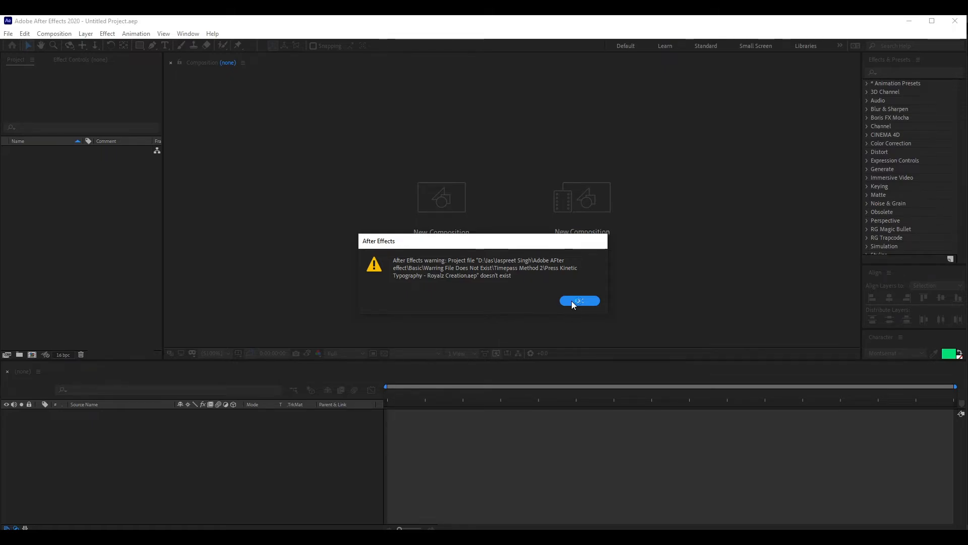
# - Dismiss the warning, drop the extra space from the file name, and relaunch the project cleanly
pyautogui.click(579, 301)
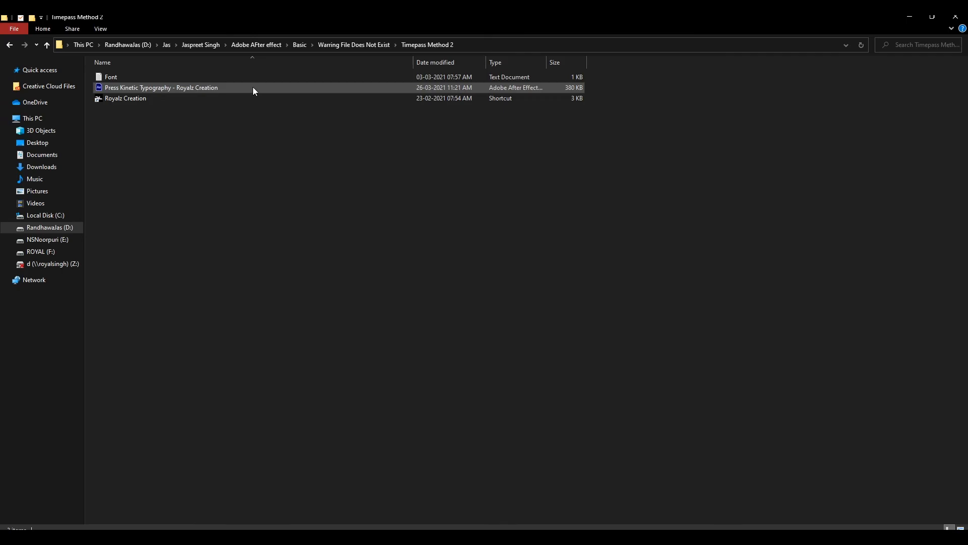
pyautogui.doubleClick(161, 87)
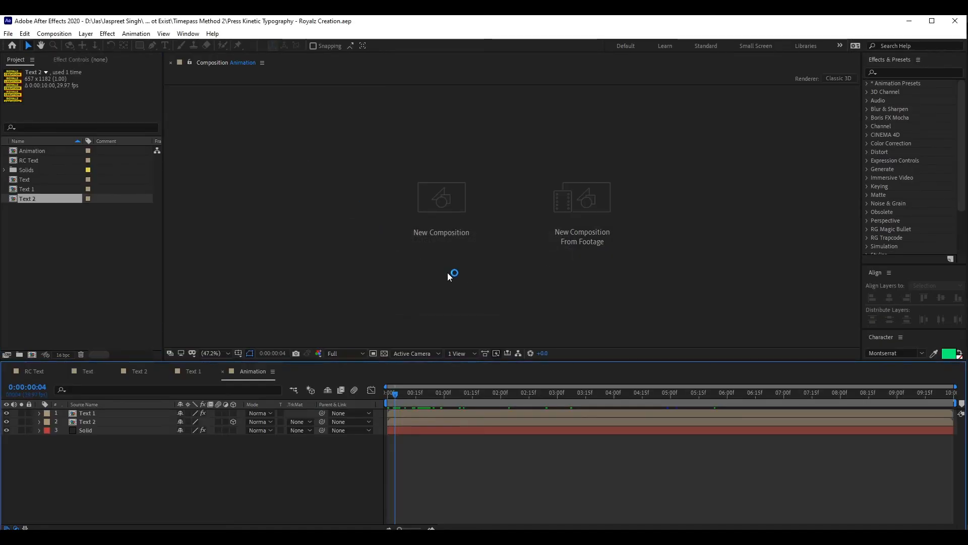